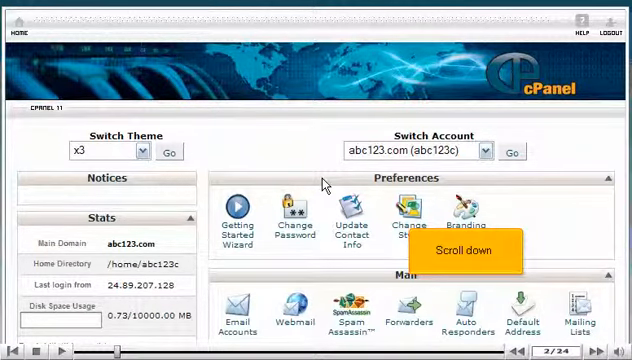
# Scroll the cPanel home page down to the Files tools
pyautogui.scroll(-3)
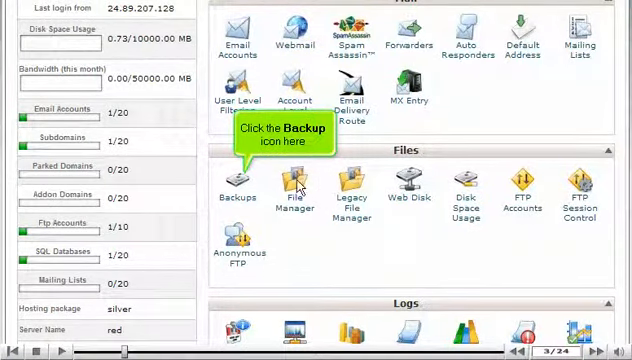
# Open Backups from the Files section
pyautogui.click(237, 180)
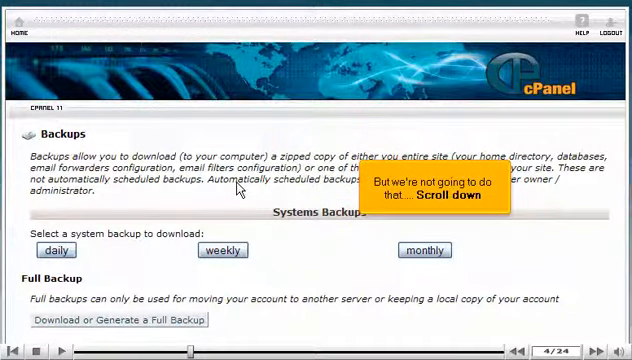
# Scroll down the Backups page toward Download or Generate a Full Backup
pyautogui.scroll(-3)
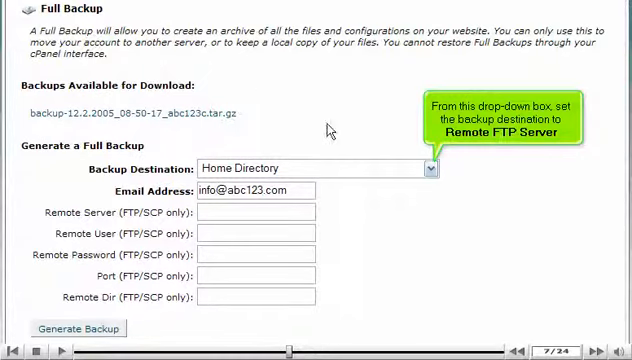
# Target Remote FTP Server ftp.mydomain.com as user1234 with its password
pyautogui.click(315, 167)
pyautogui.write('ftp.mydomain.com')
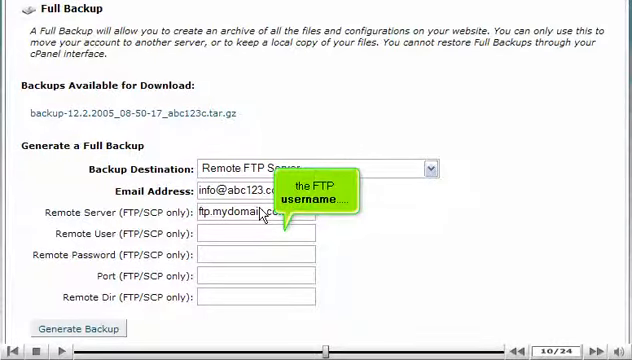
pyautogui.write('user1234')
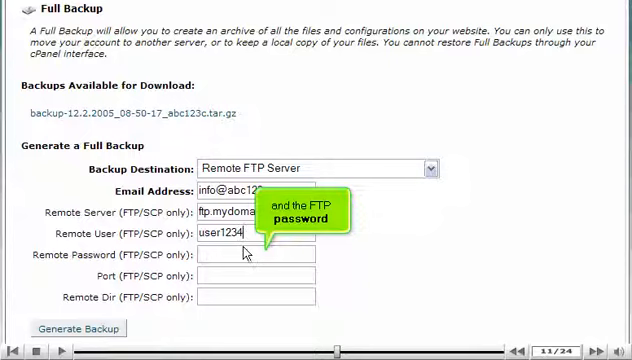
pyautogui.write('********')
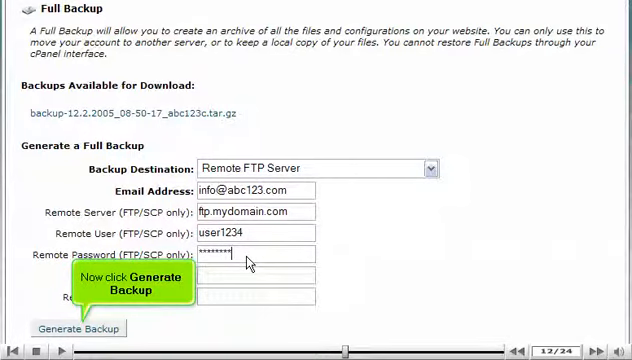
# Generate the full backup and go back from the progress notice
pyautogui.click(80, 328)
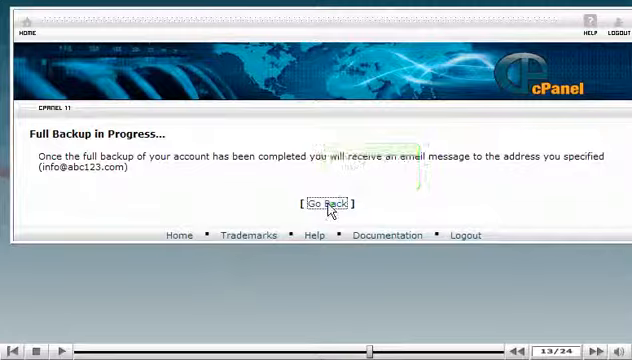
pyautogui.click(324, 204)
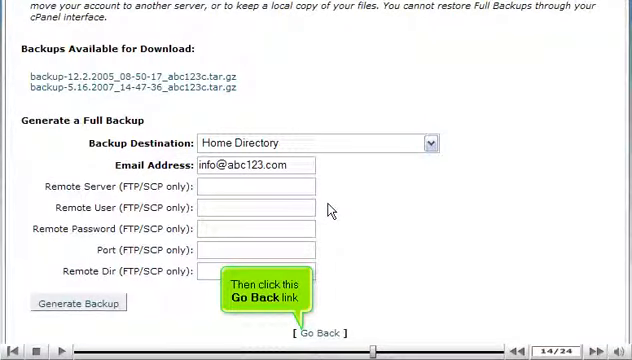
# Return to Backups and save the Home Directory backup archive to disk
pyautogui.click(321, 332)
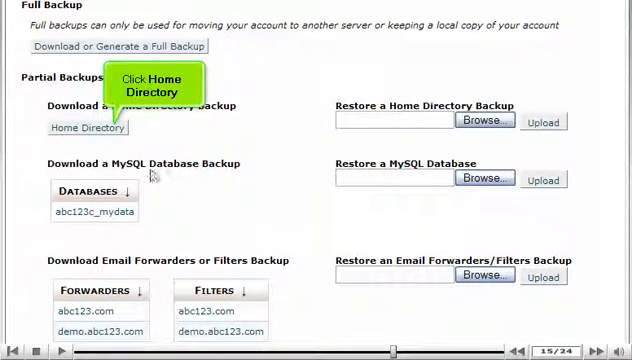
pyautogui.click(89, 127)
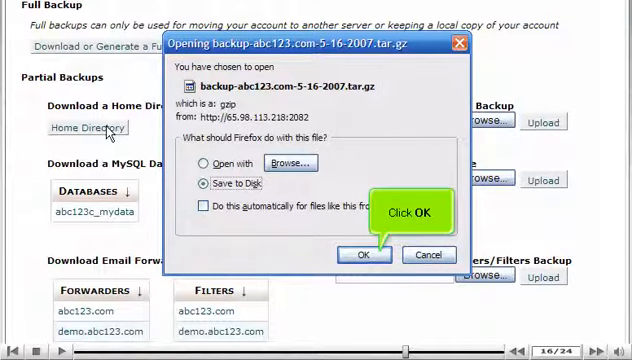
pyautogui.click(366, 253)
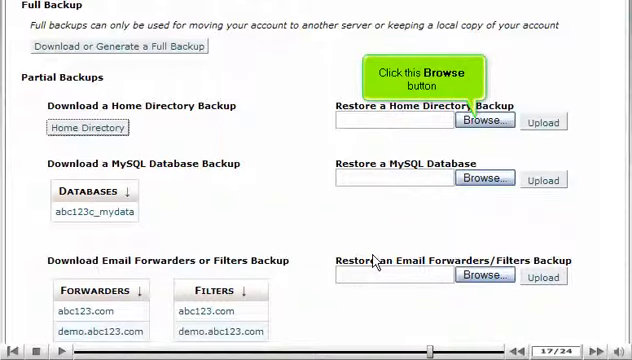
pyautogui.moveTo(472, 145)
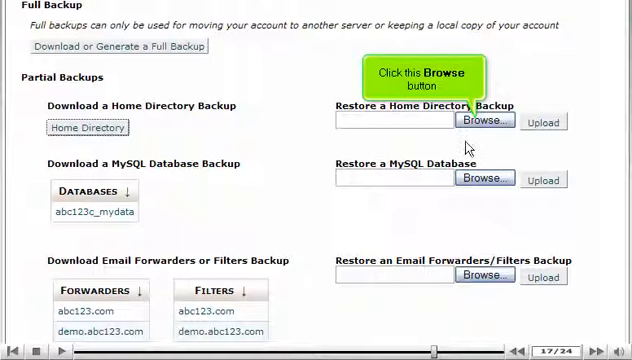
# Select the saved home directory archive and upload it to restore the files
pyautogui.click(483, 120)
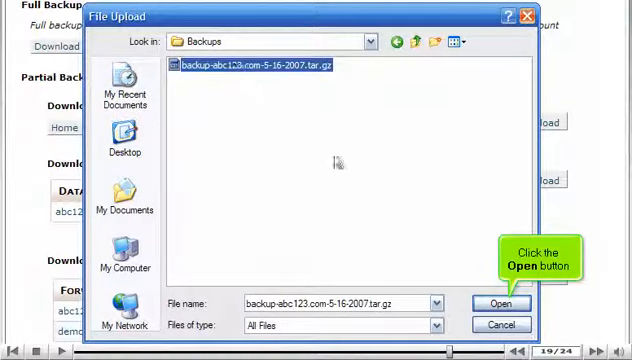
pyautogui.click(502, 303)
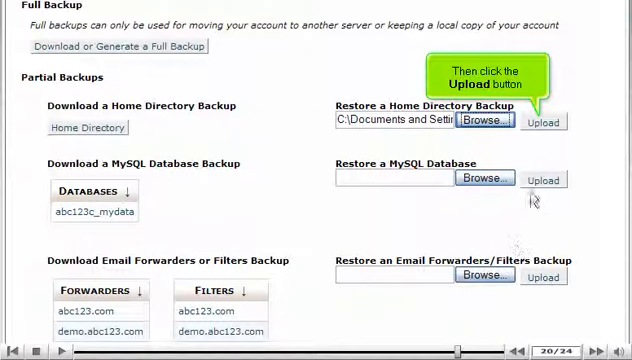
pyautogui.click(544, 121)
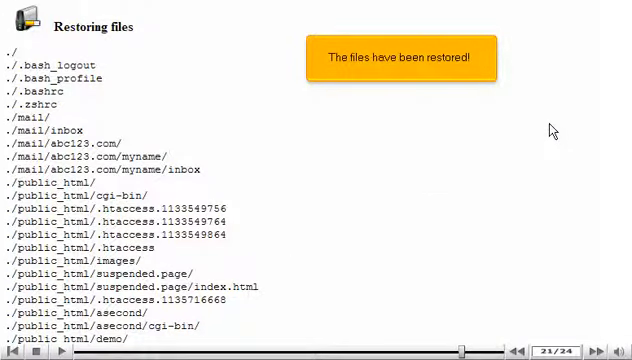